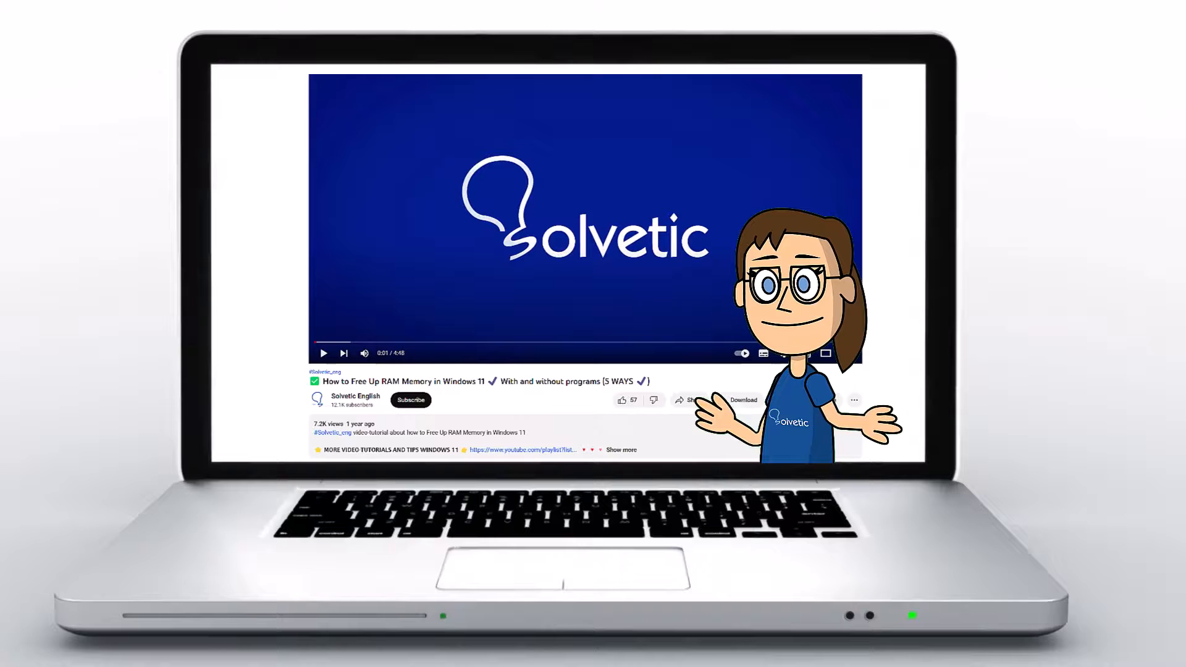
Run an automatic driver search for the 802.11n USB Wireless LAN Card, confirming the best driver is installed.
left_click(620, 450)
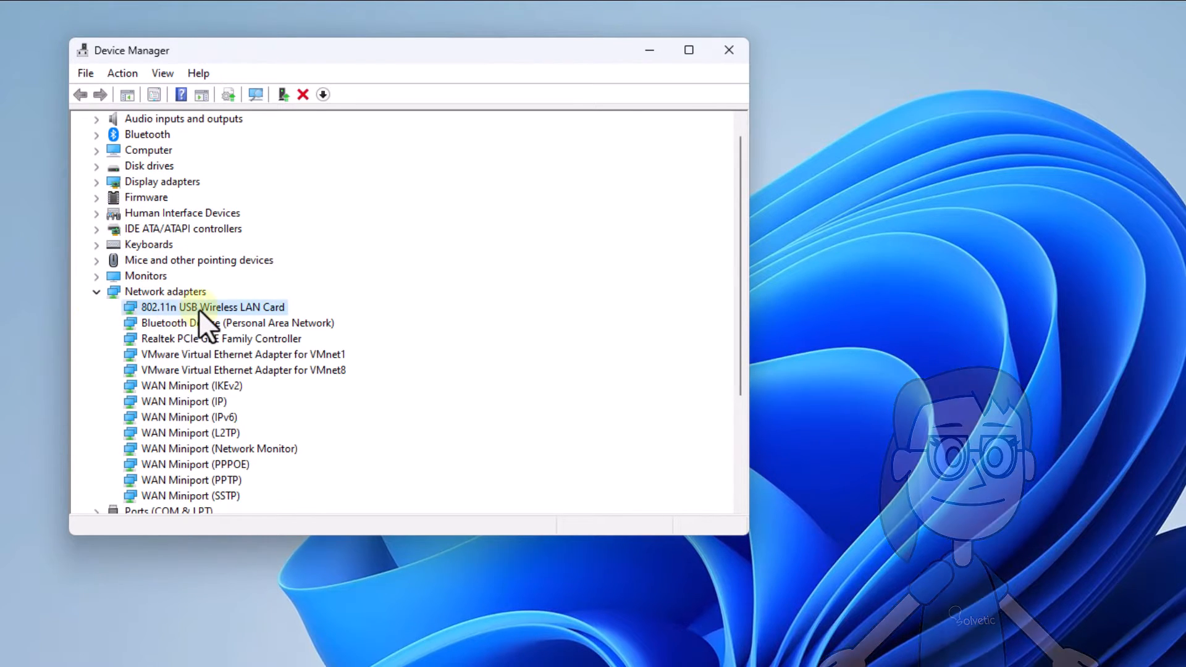
right_click(212, 306)
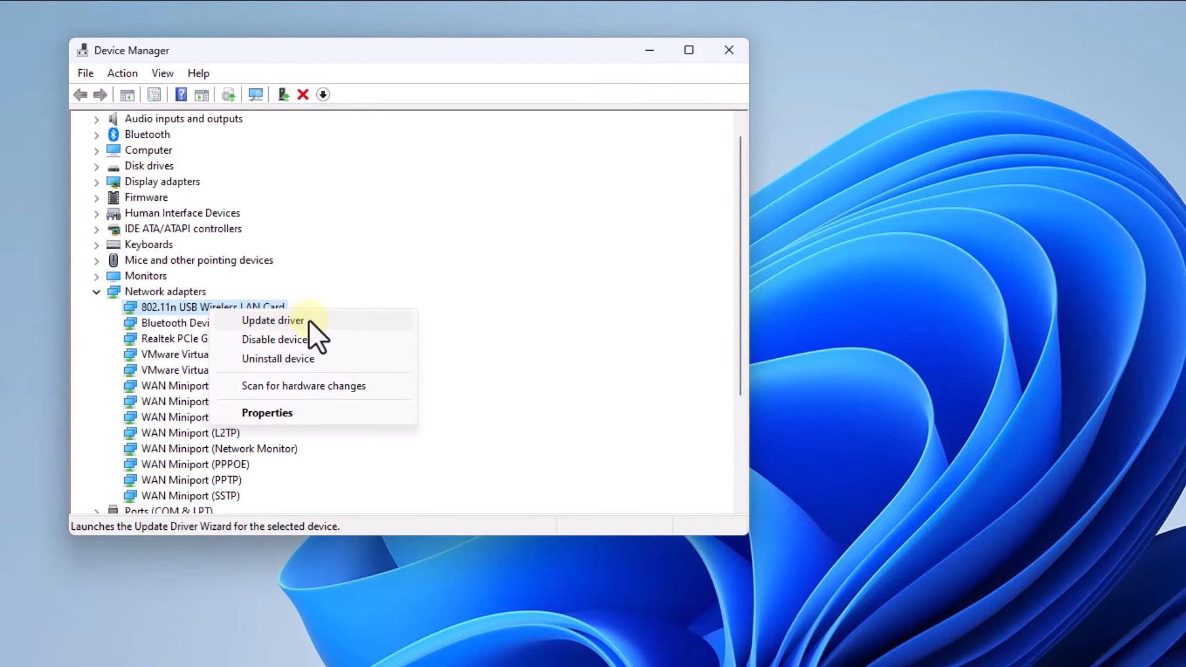
left_click(271, 320)
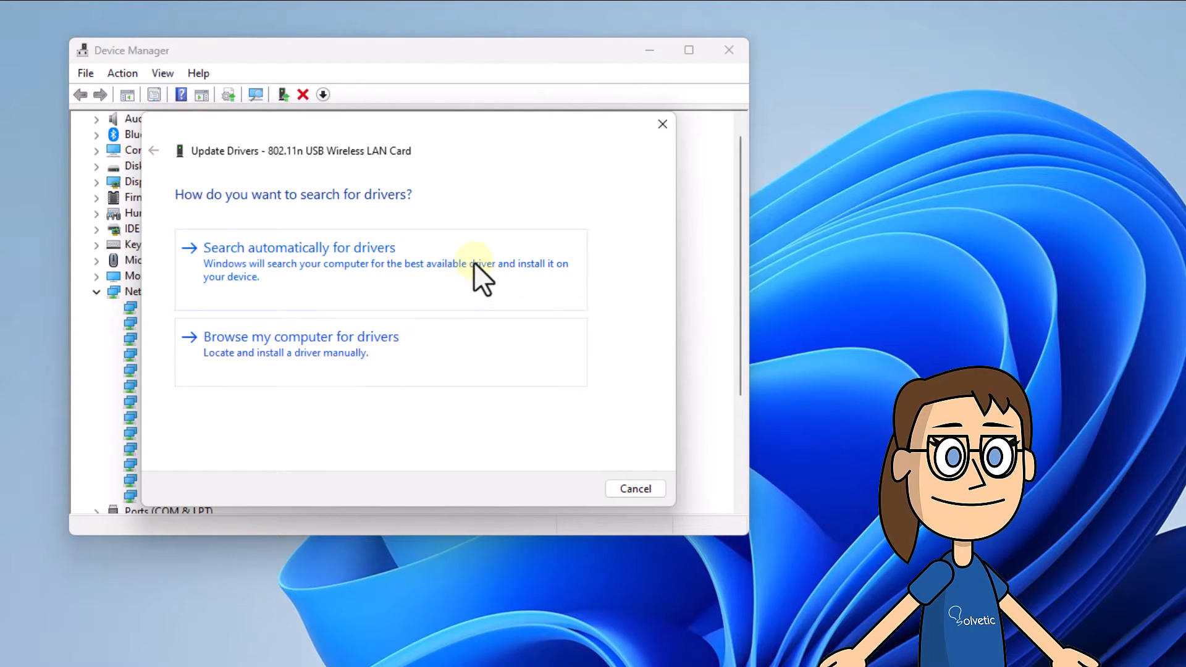
left_click(299, 247)
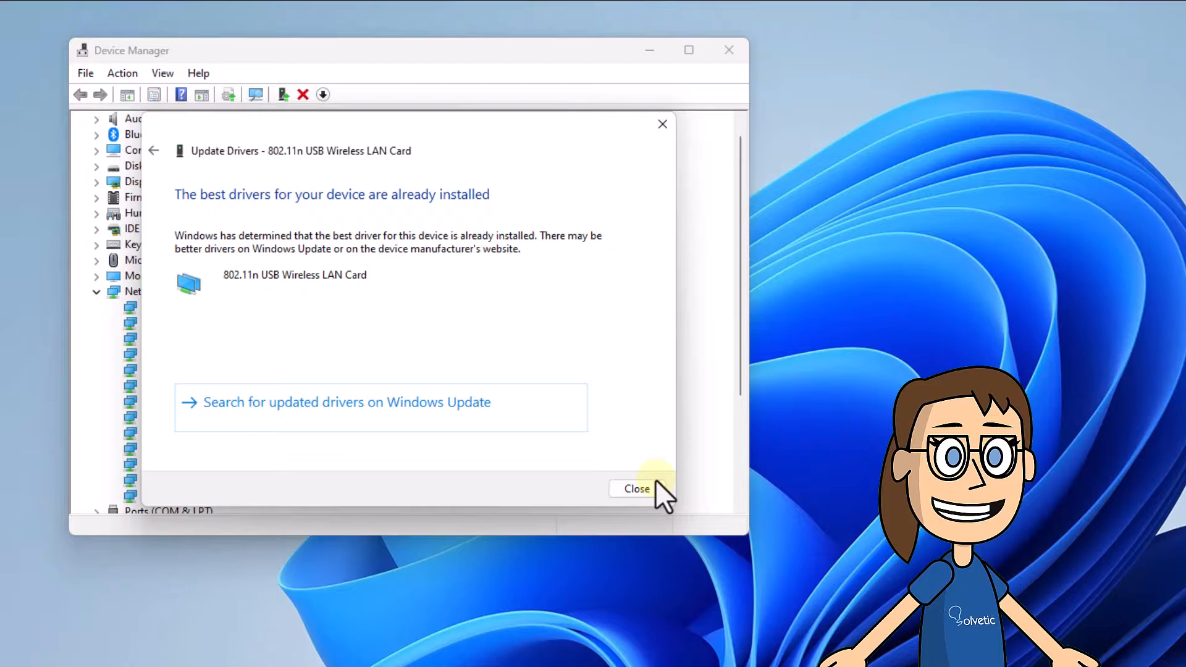
left_click(638, 489)
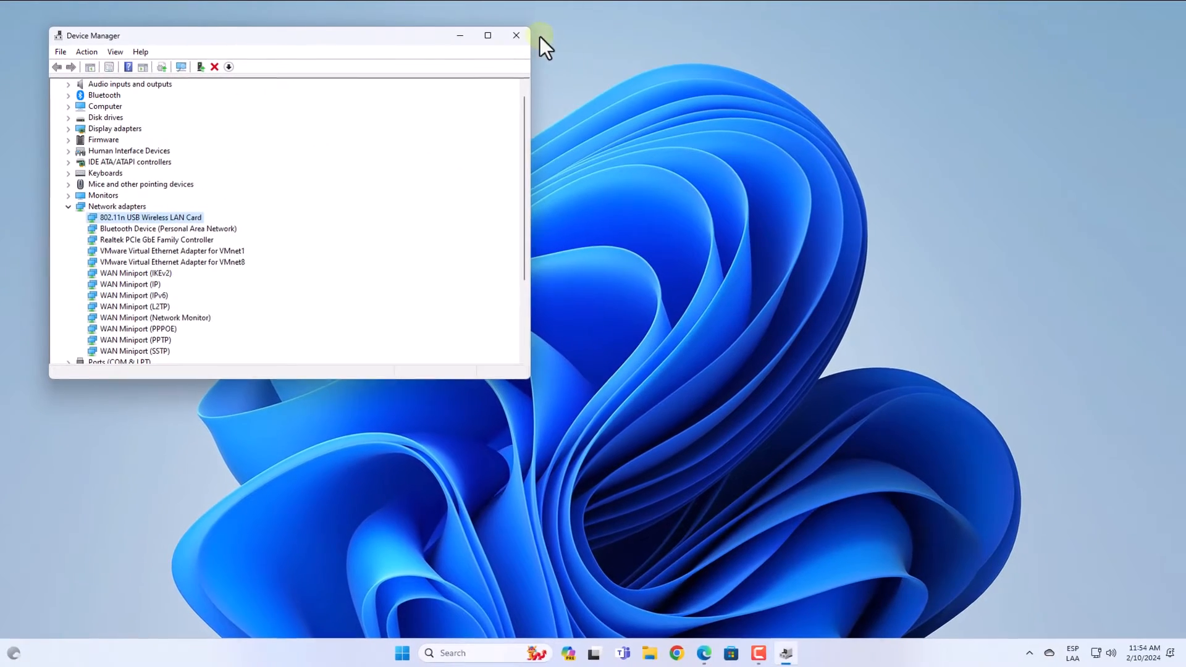
Close Device Manager and reach the Windows Update page in Settings via Start.
left_click(516, 34)
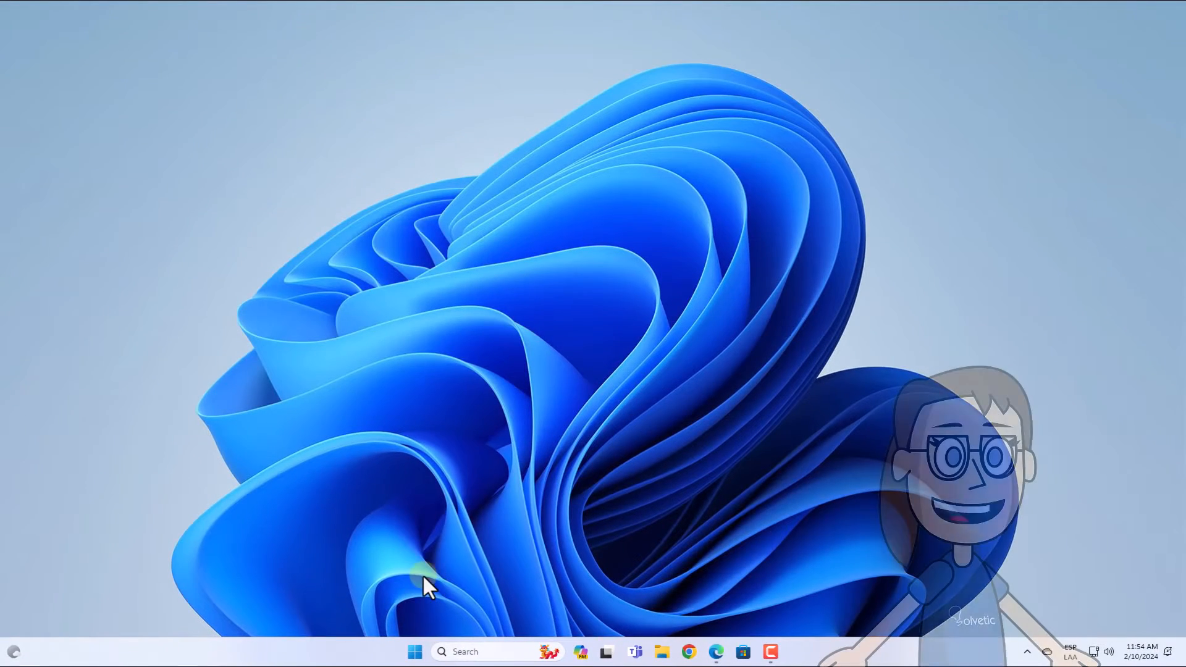
left_click(413, 651)
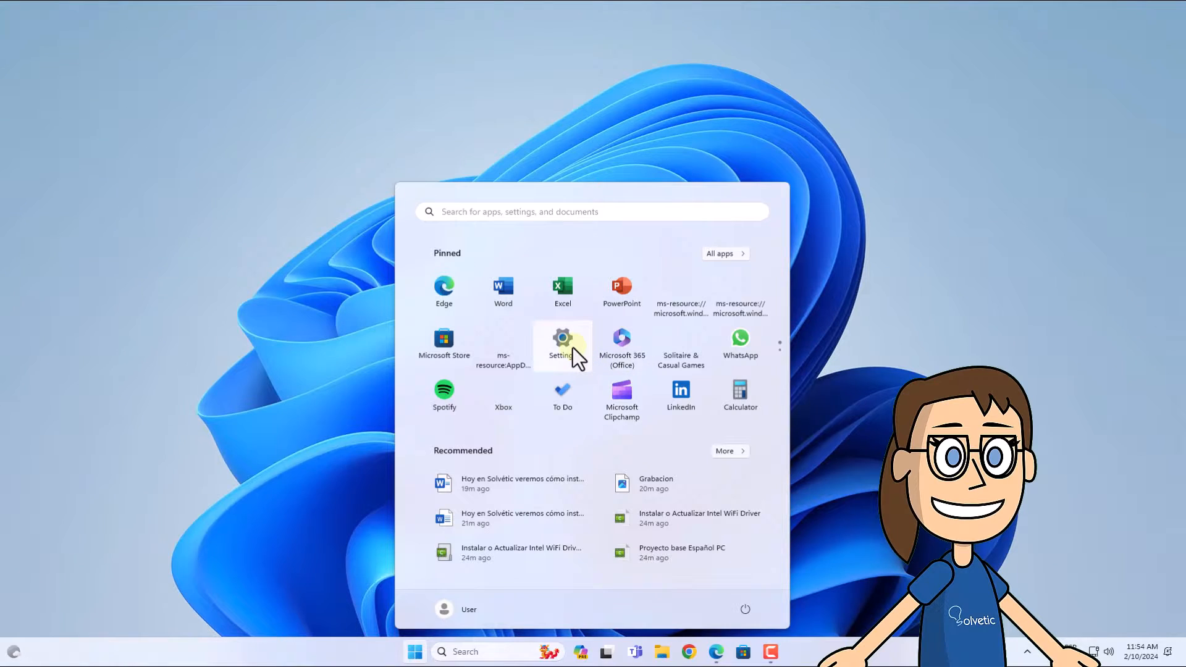
left_click(562, 339)
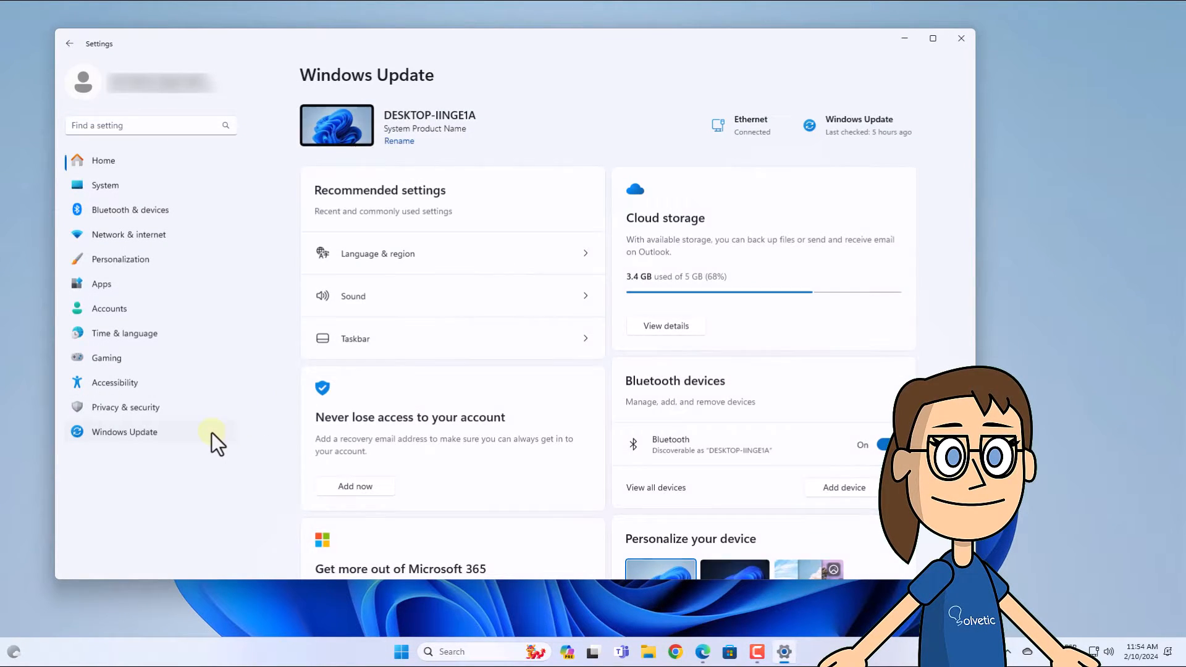
left_click(124, 433)
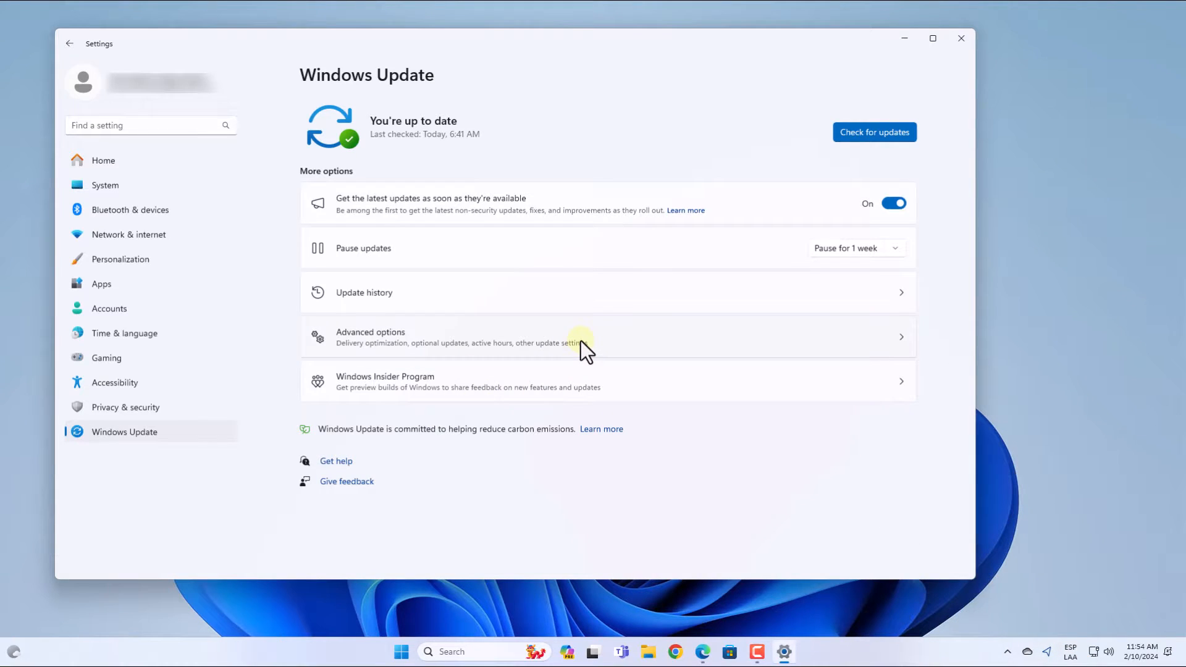
Review Optional updates under Advanced options, showing only an ASUSTeK firmware update, then close Settings.
left_click(578, 339)
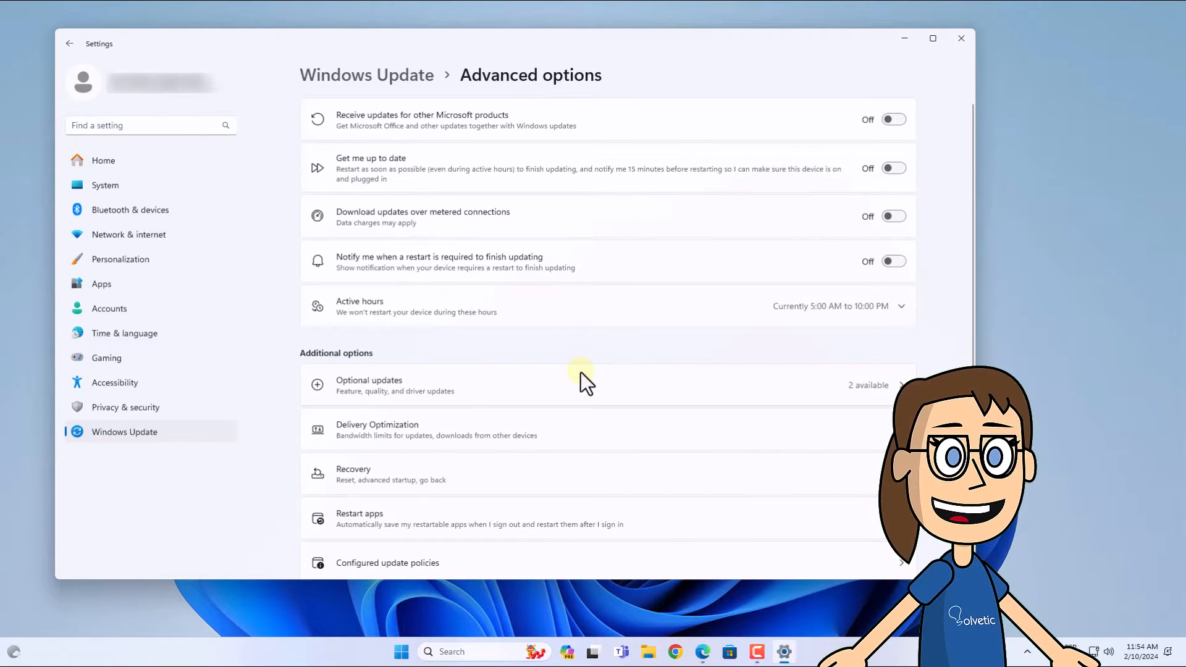
left_click(395, 386)
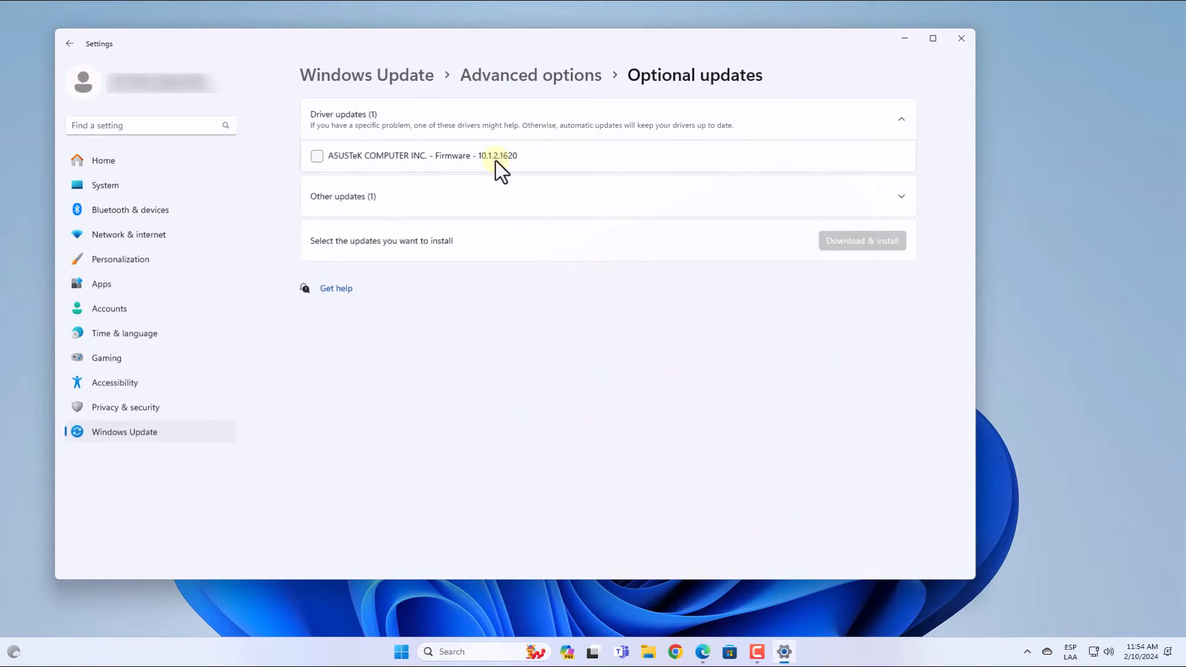
mouse_move(622, 286)
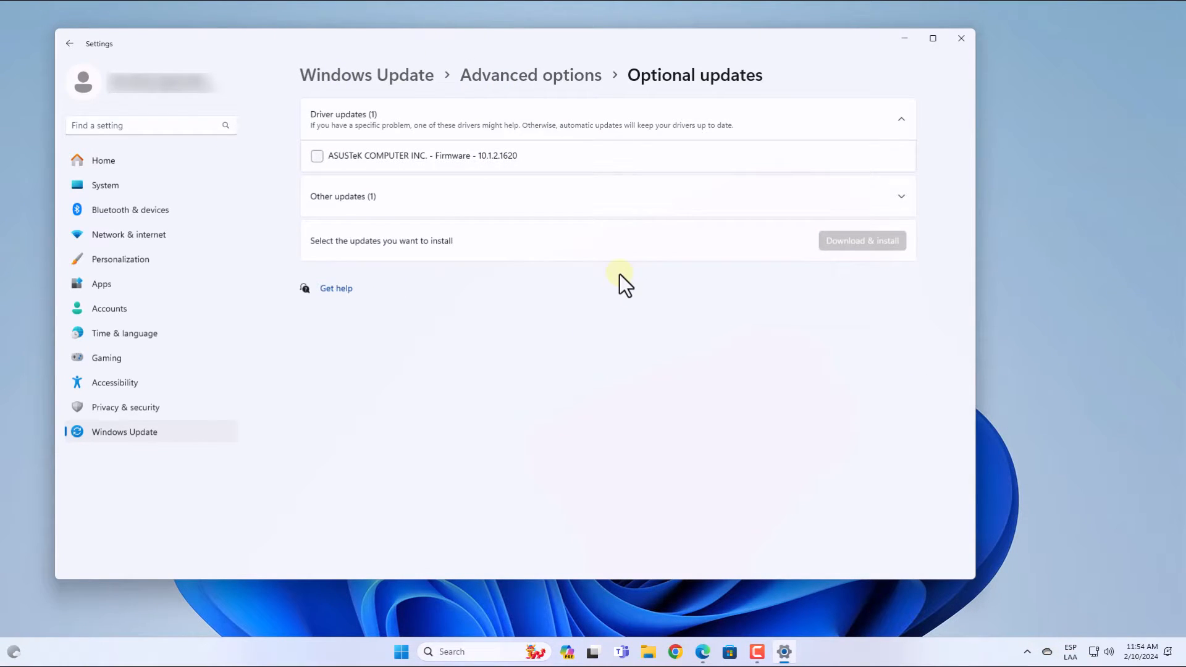
mouse_move(958, 39)
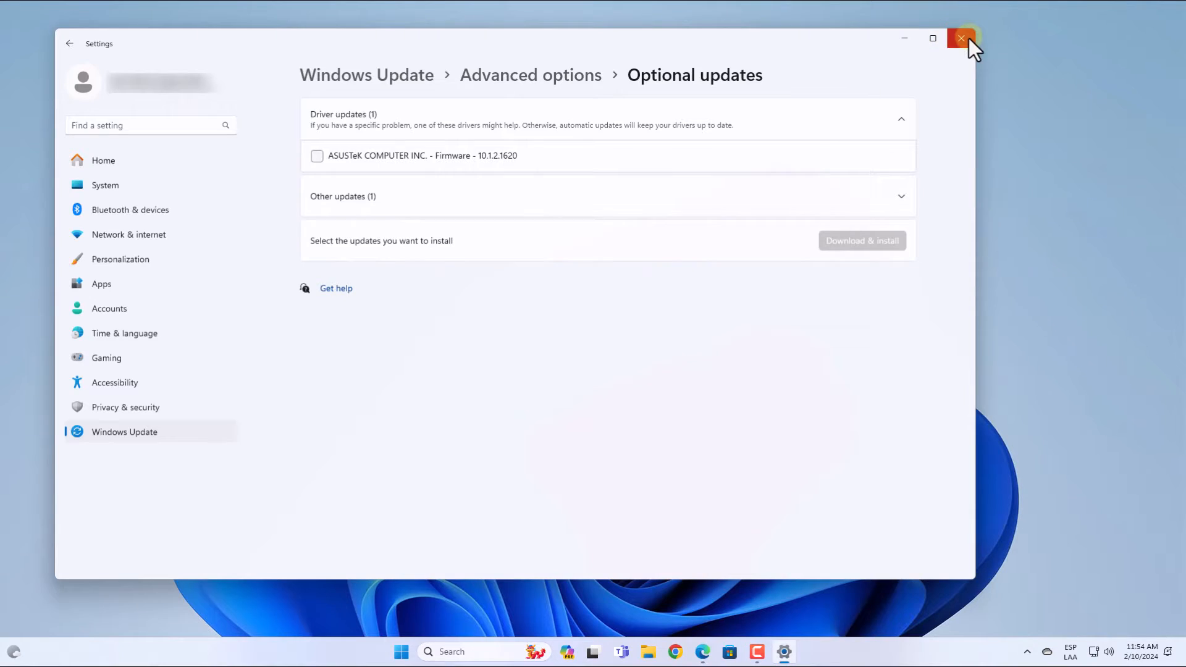
left_click(961, 37)
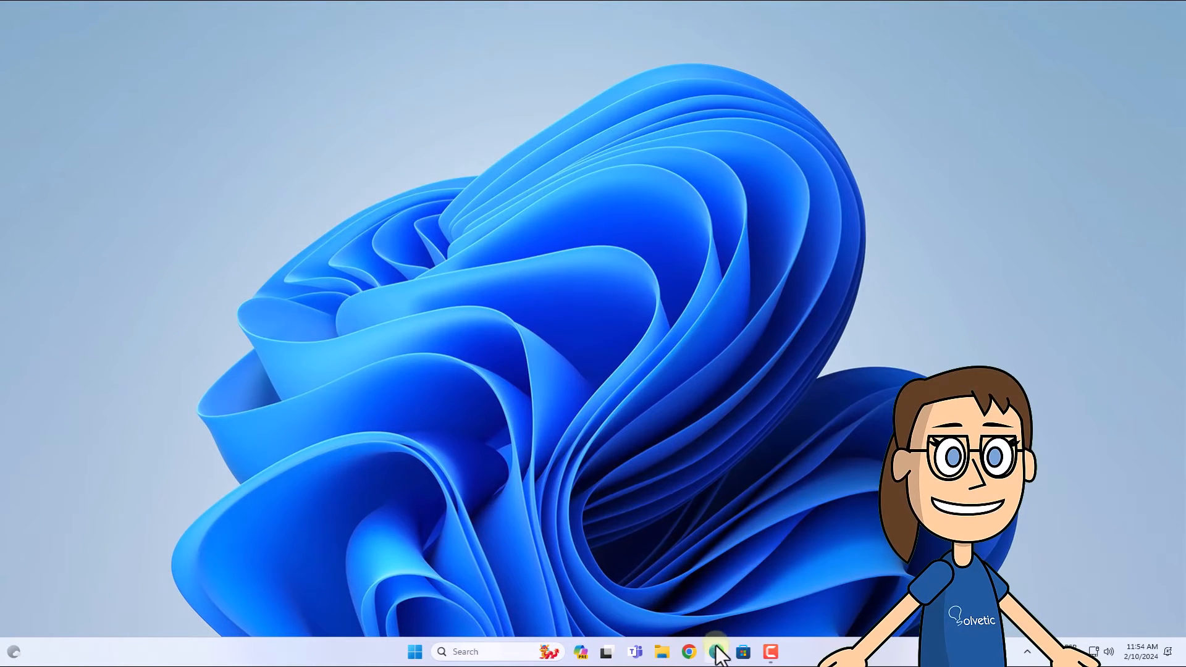
View Intel's Wi-Fi driver 23.20.0 download page in Edge, scrolling to Available Downloads, then close it.
left_click(717, 652)
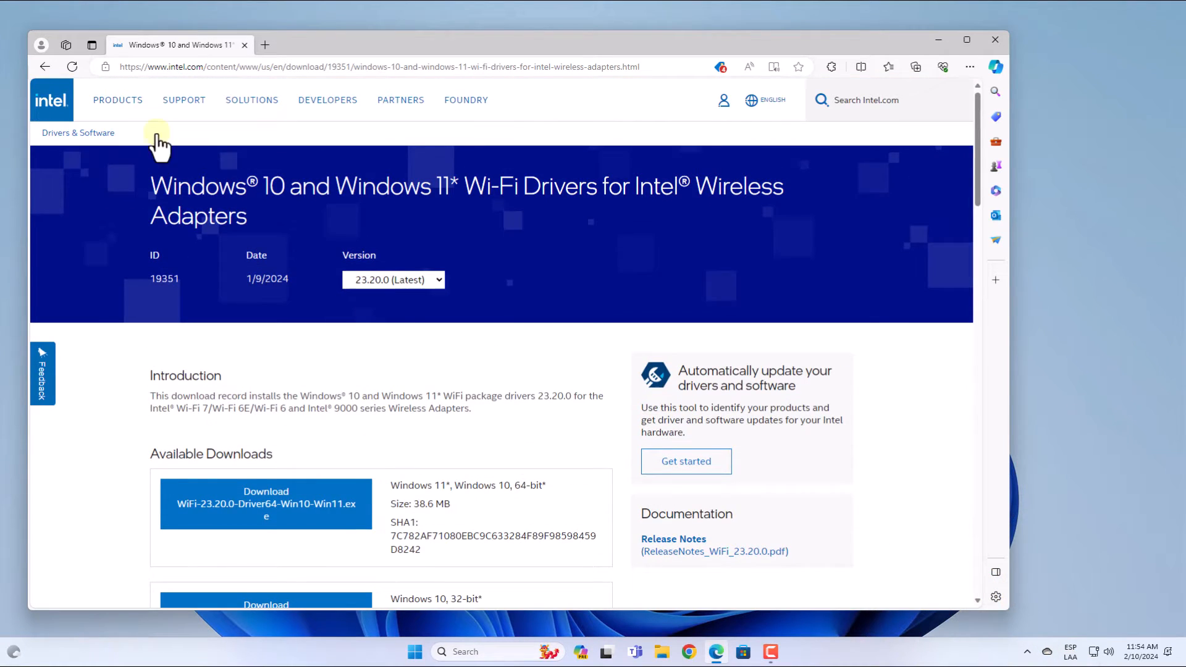
scroll("down", 3)
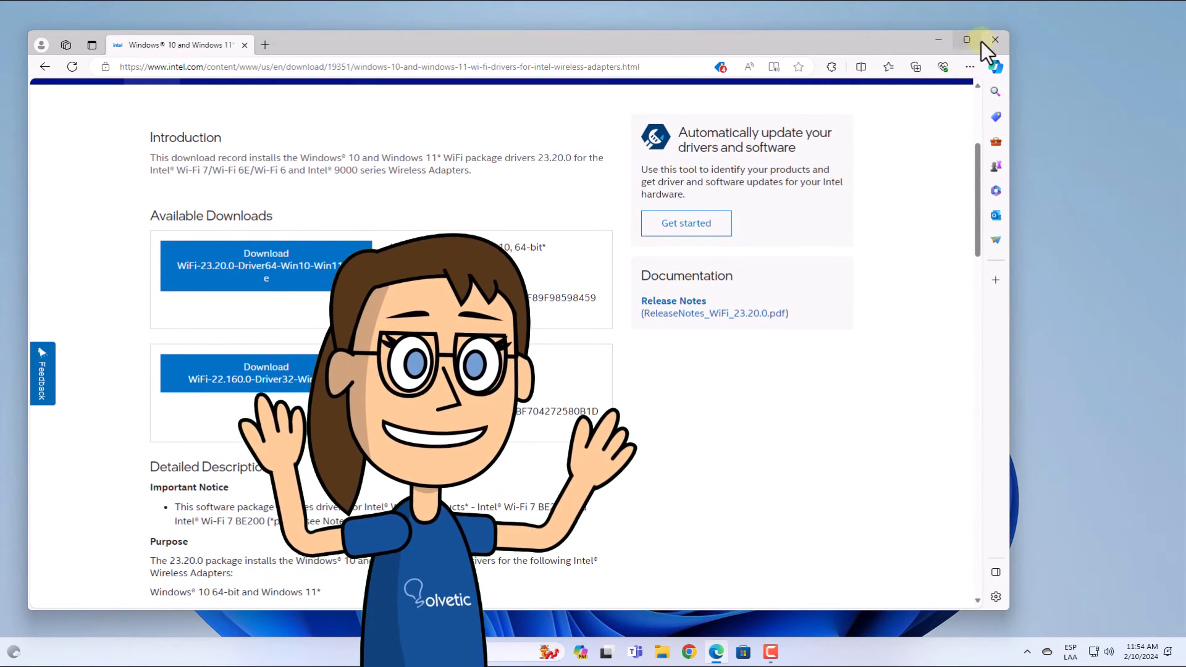
left_click(997, 38)
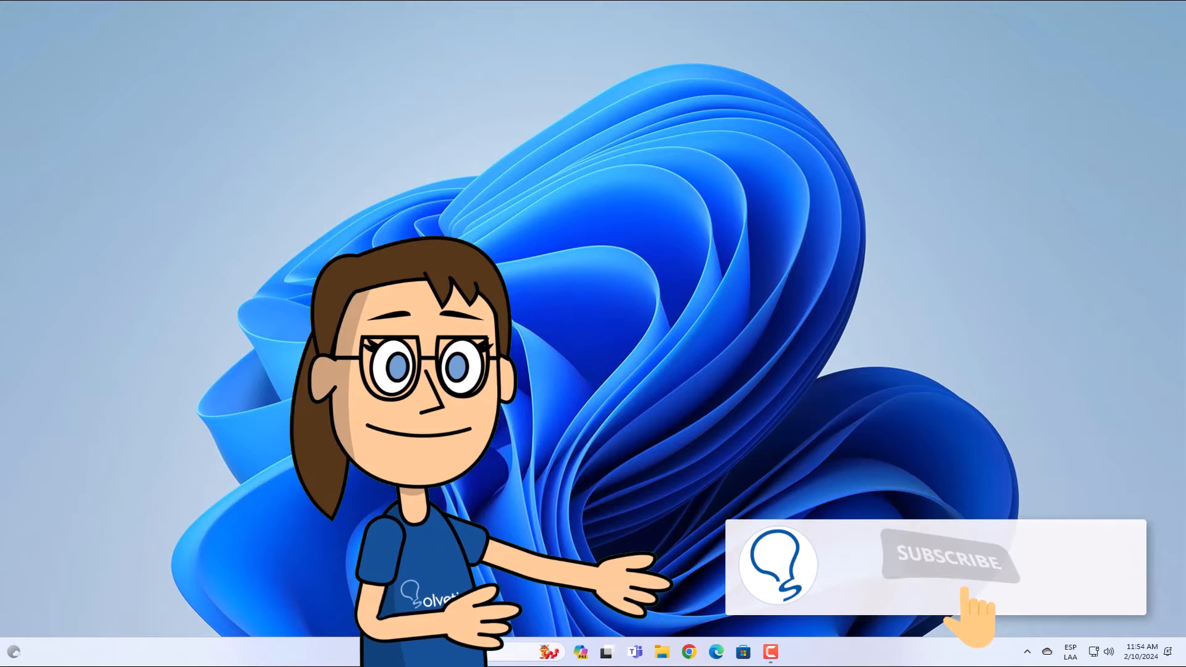
left_click(951, 561)
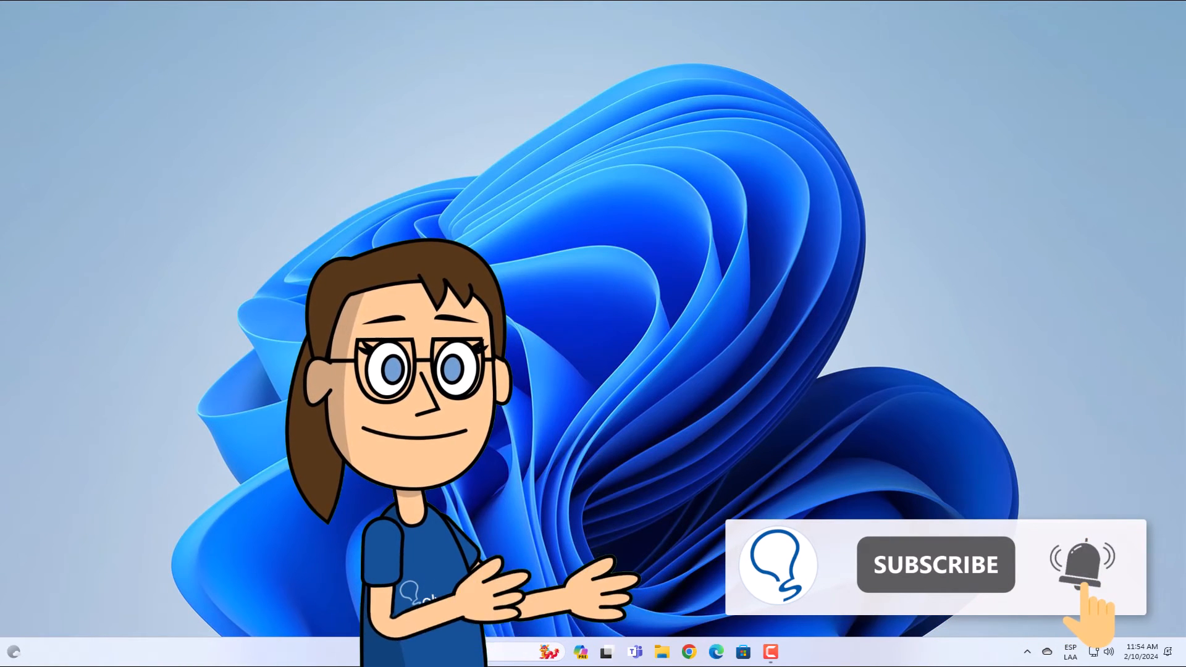